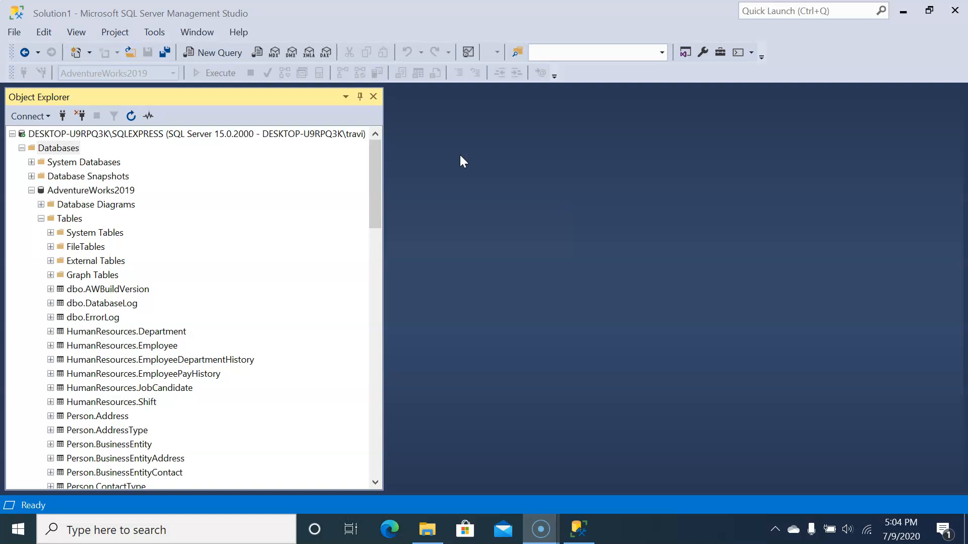
# Step: Open a new query window and type SELECT 'Hello World'
pyautogui.click(217, 52)
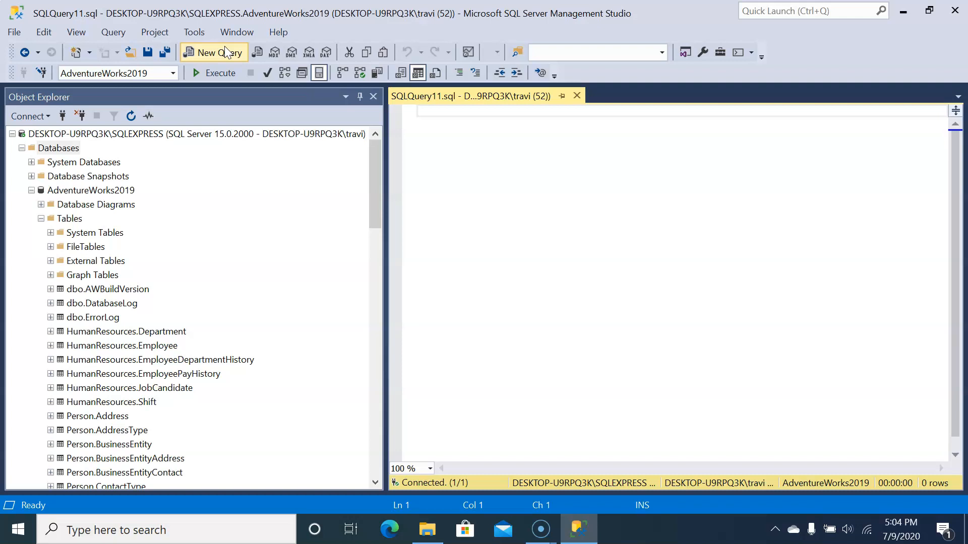
pyautogui.write('SELECT')
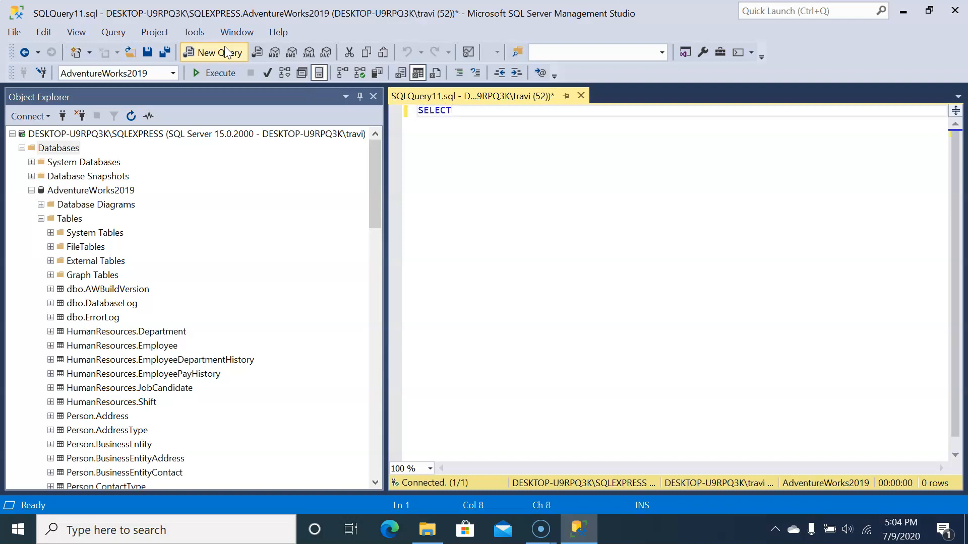
pyautogui.write("'")
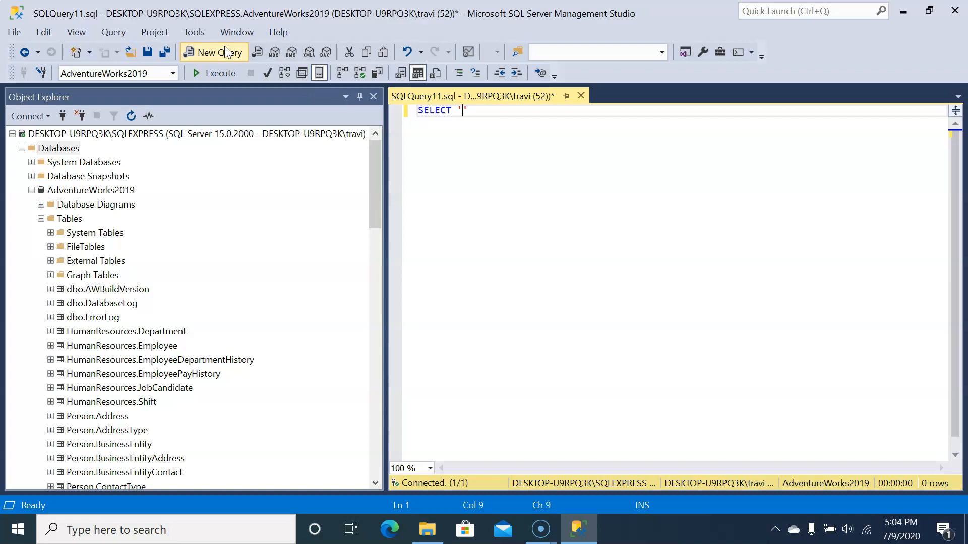
pyautogui.write('Hello W')
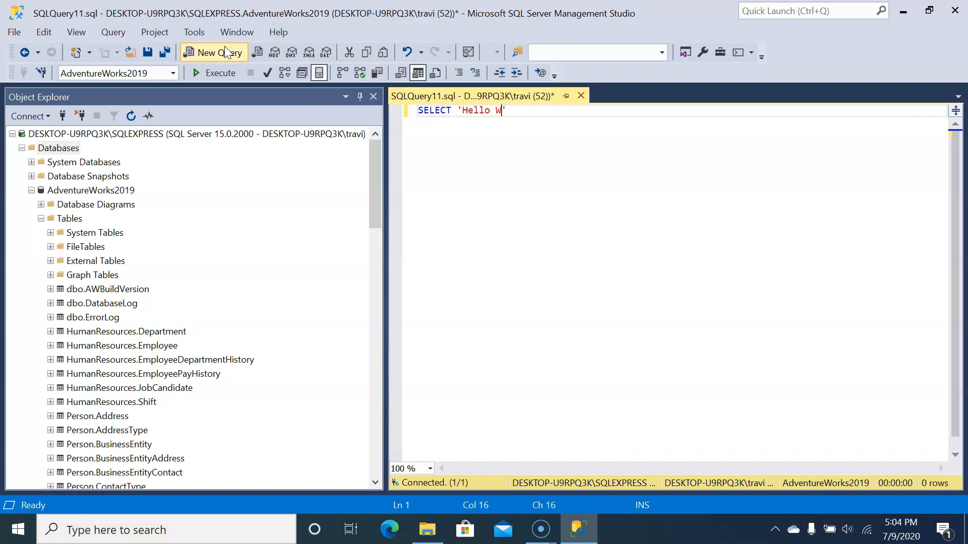
pyautogui.write('orld')
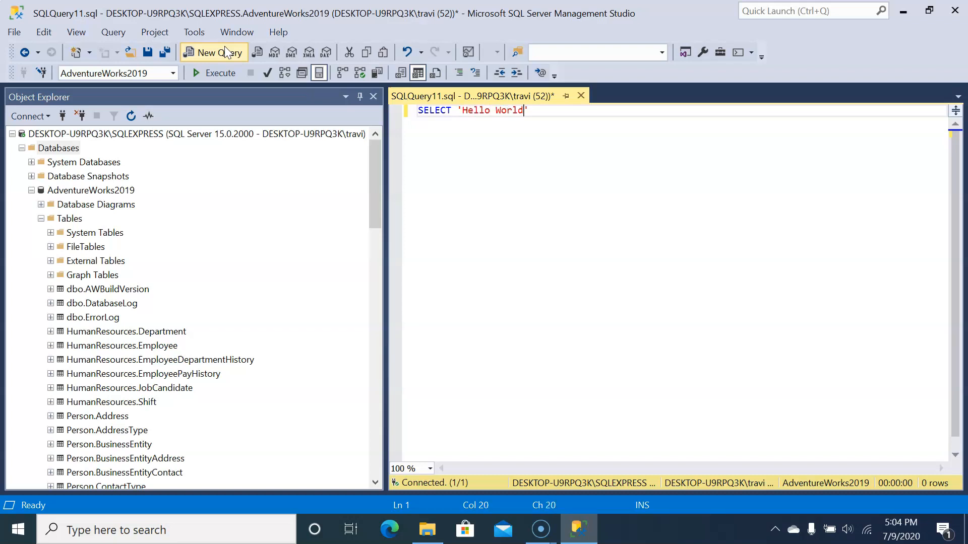
pyautogui.moveTo(215, 73)
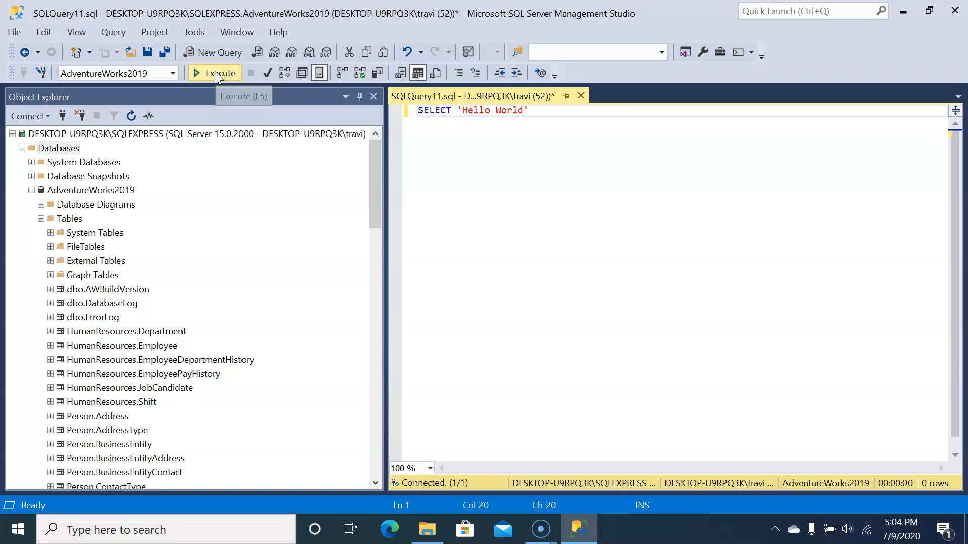
# Step: Execute the Hello World query and return focus to the query document
pyautogui.click(214, 72)
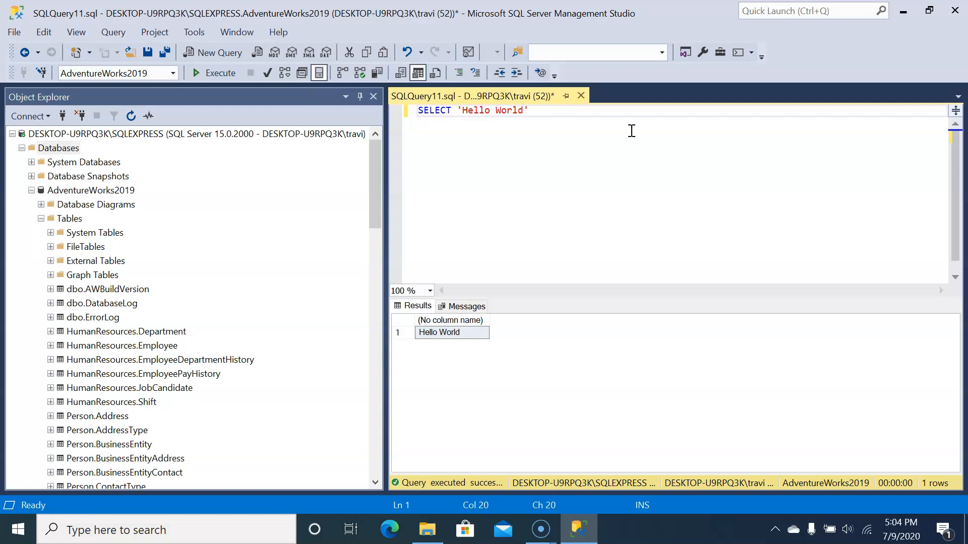
pyautogui.click(525, 110)
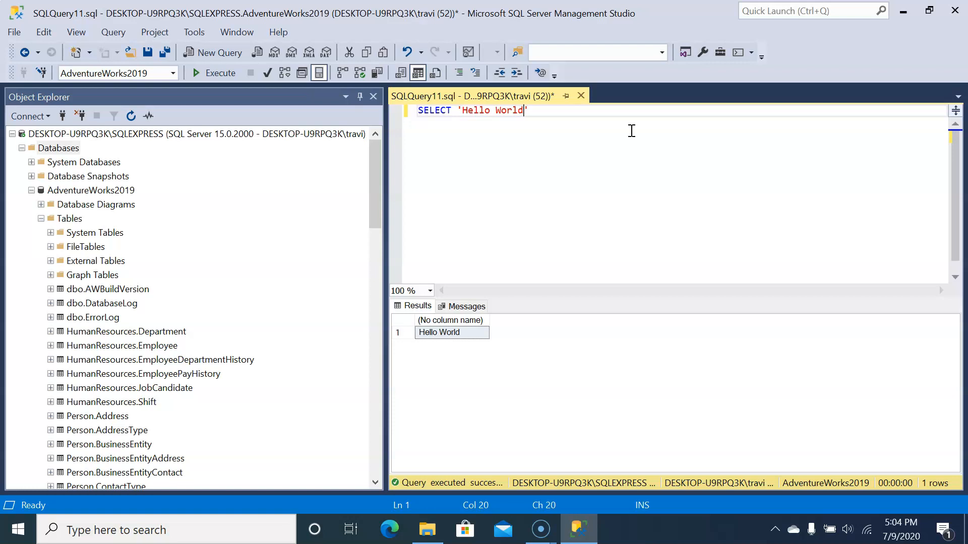
pyautogui.moveTo(486, 104)
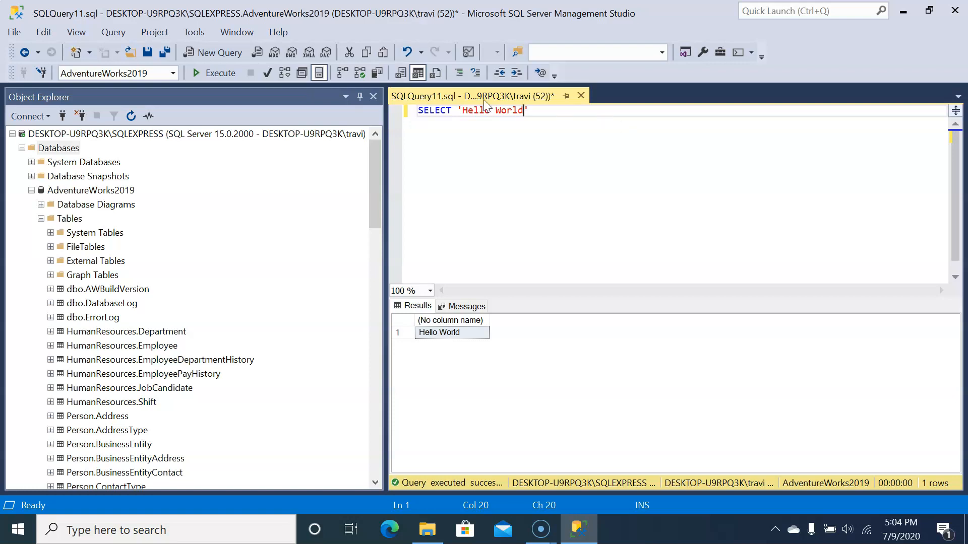
pyautogui.click(14, 32)
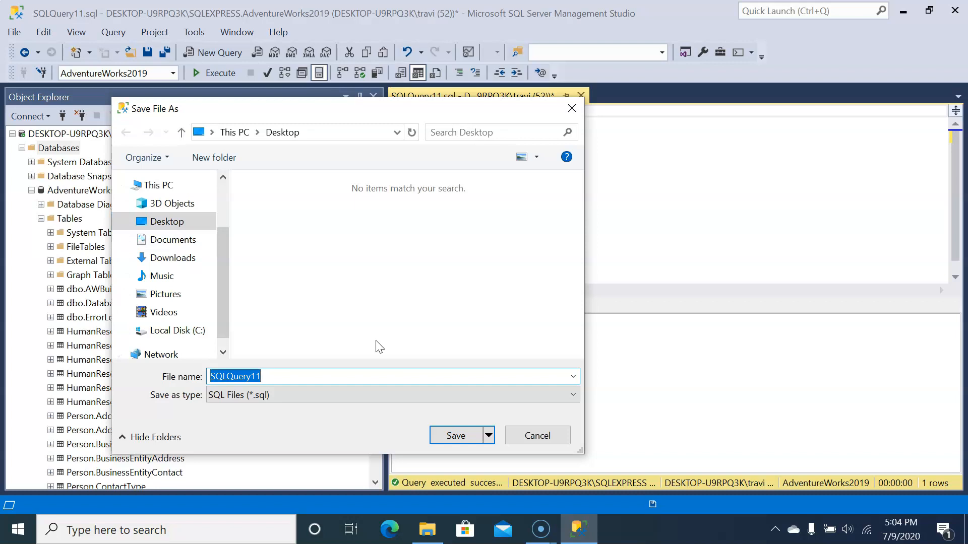
pyautogui.moveTo(338, 363)
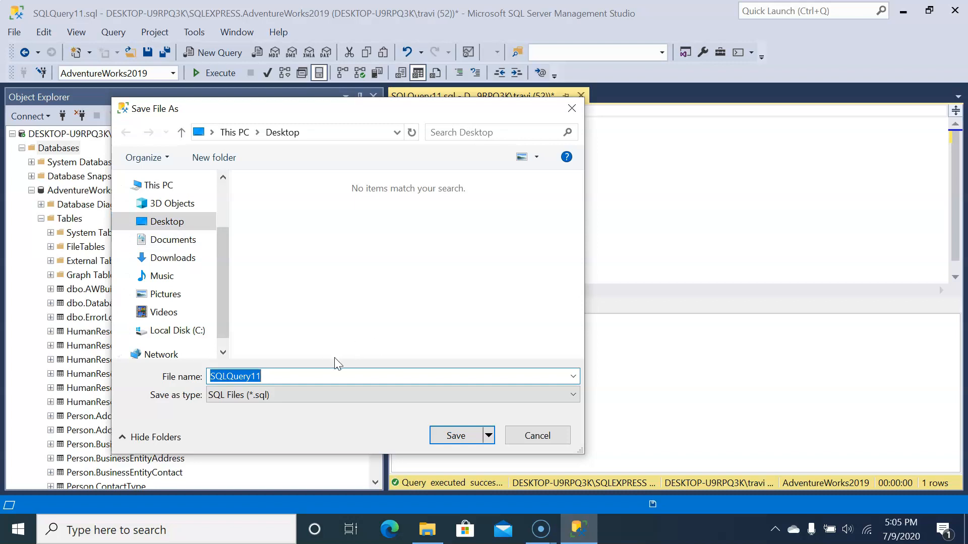
# Step: Save the query on the Desktop as 'Hello World' with type SQL Files (*.sql)
pyautogui.write('Hello')
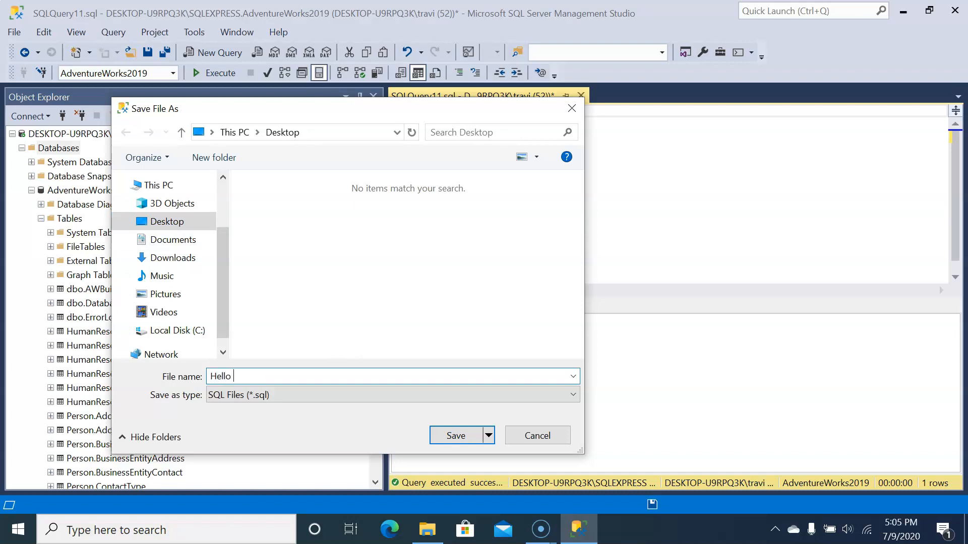
pyautogui.write('World')
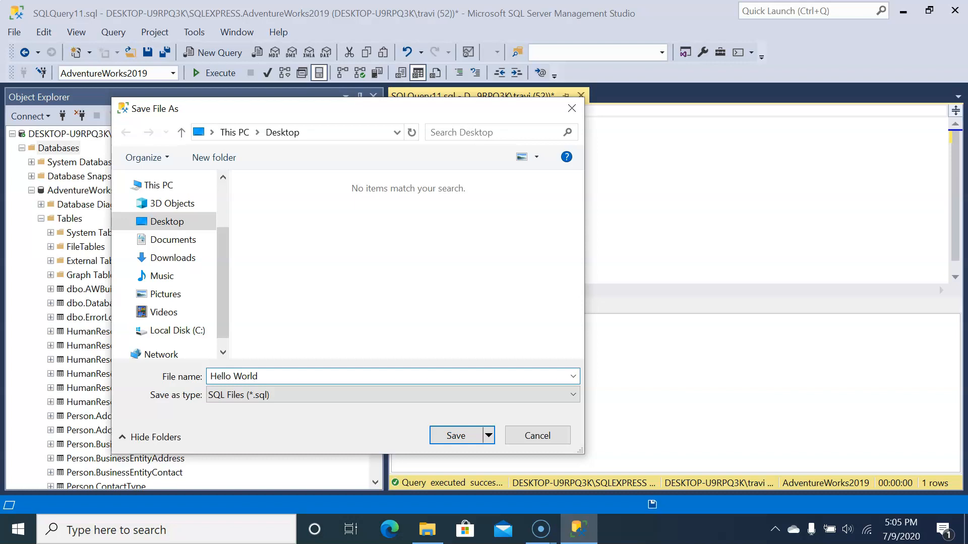
pyautogui.click(392, 395)
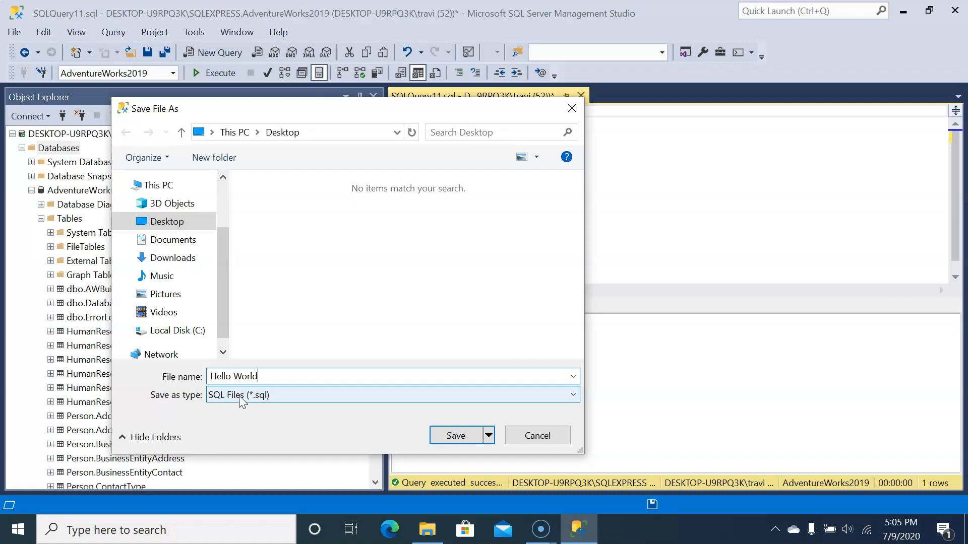
pyautogui.moveTo(291, 399)
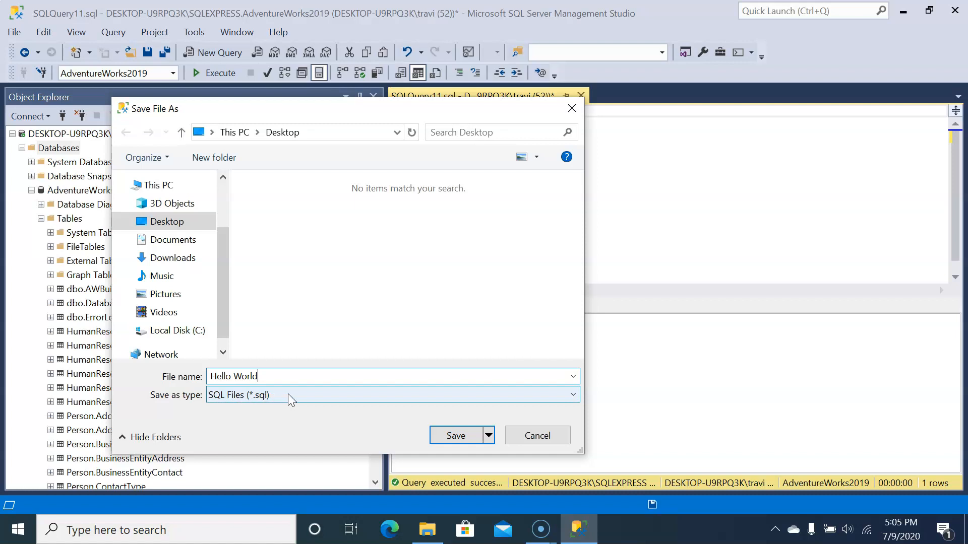
pyautogui.moveTo(340, 392)
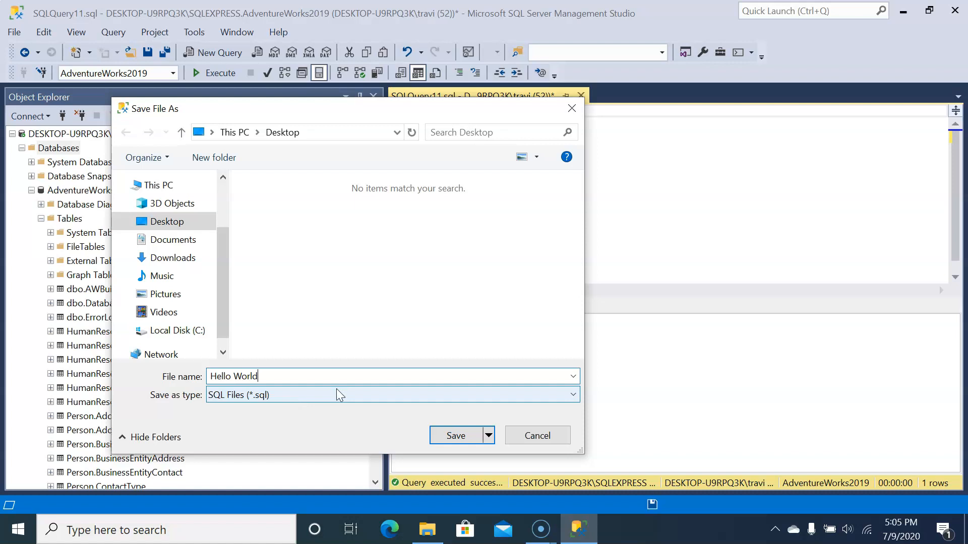
pyautogui.moveTo(569, 401)
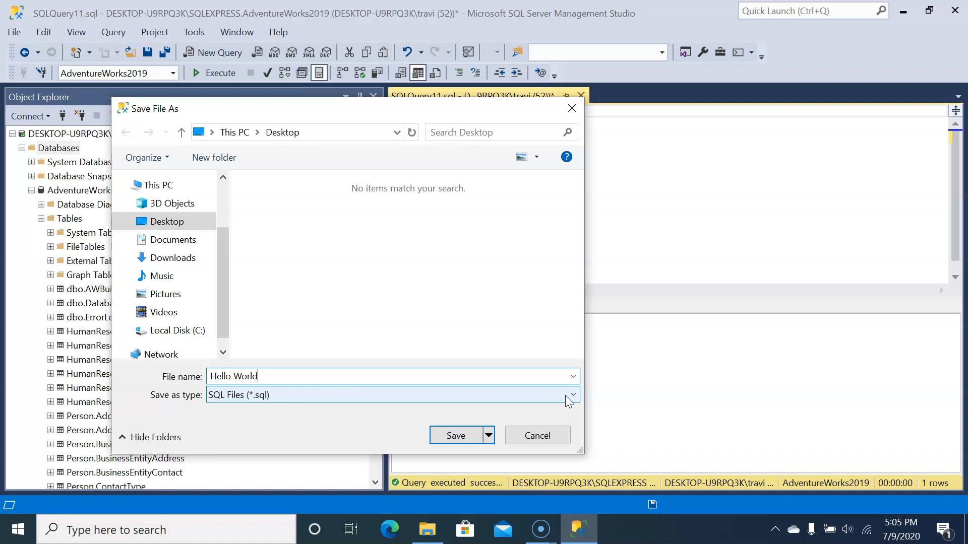
pyautogui.click(570, 395)
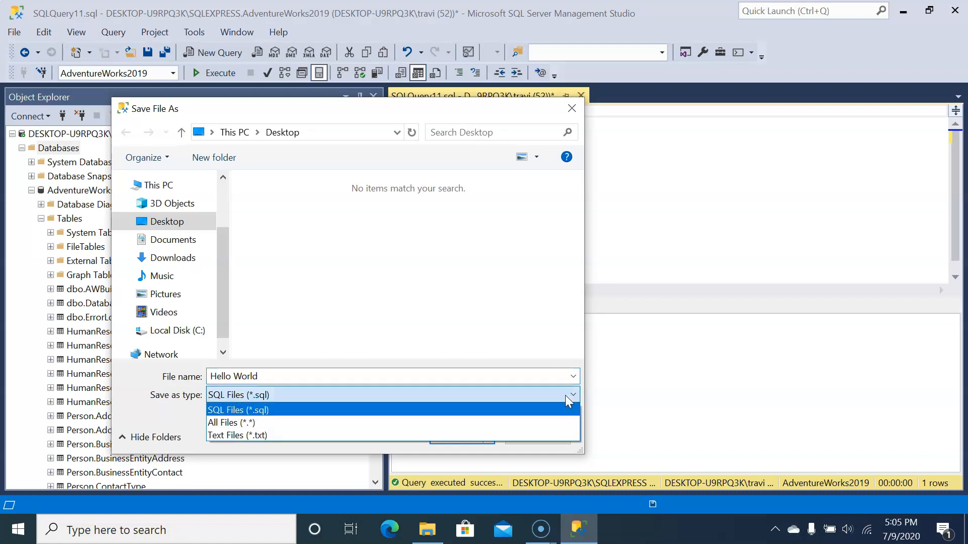
pyautogui.moveTo(489, 444)
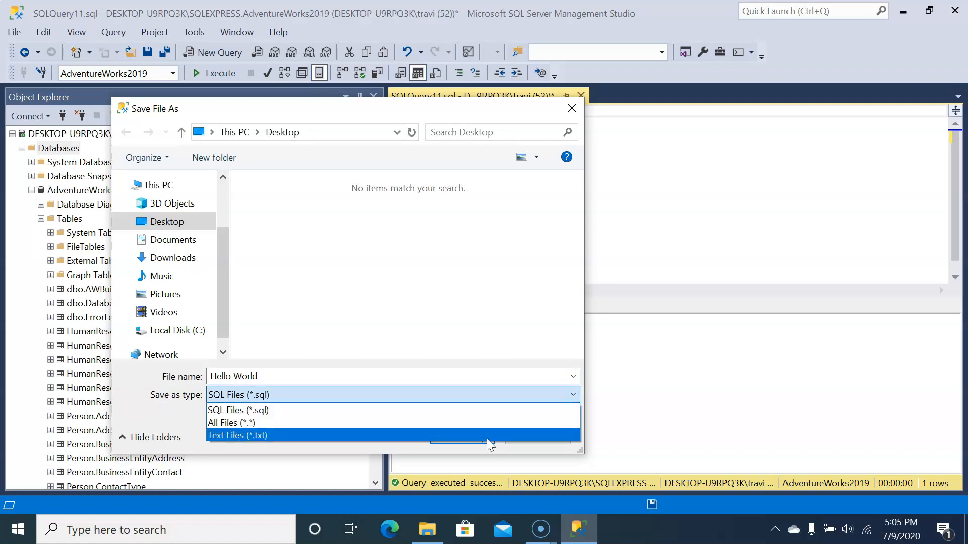
pyautogui.moveTo(476, 410)
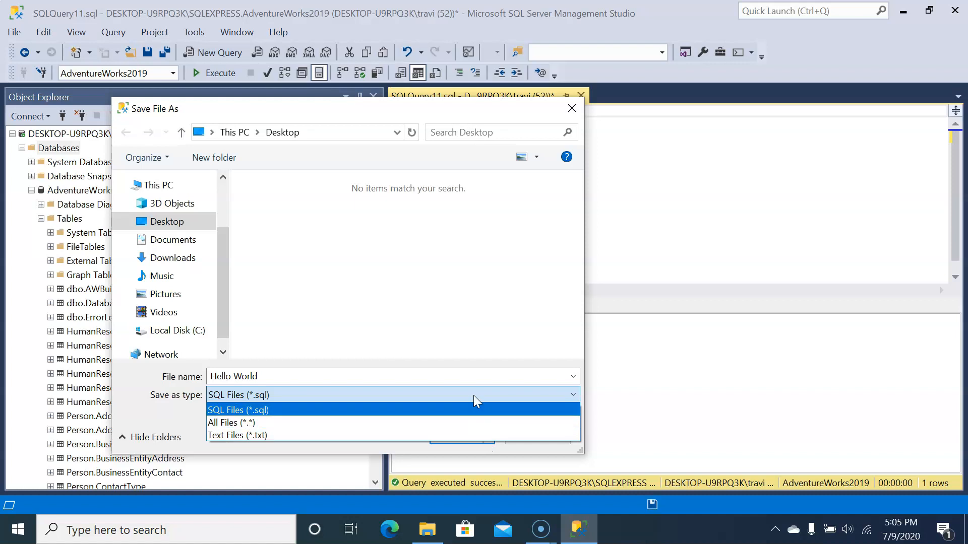
pyautogui.click(238, 410)
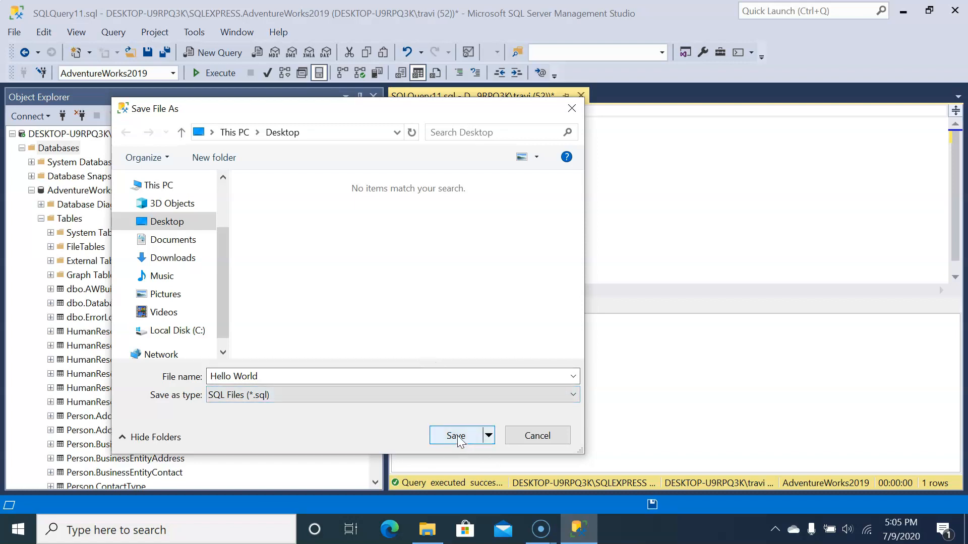
pyautogui.click(456, 435)
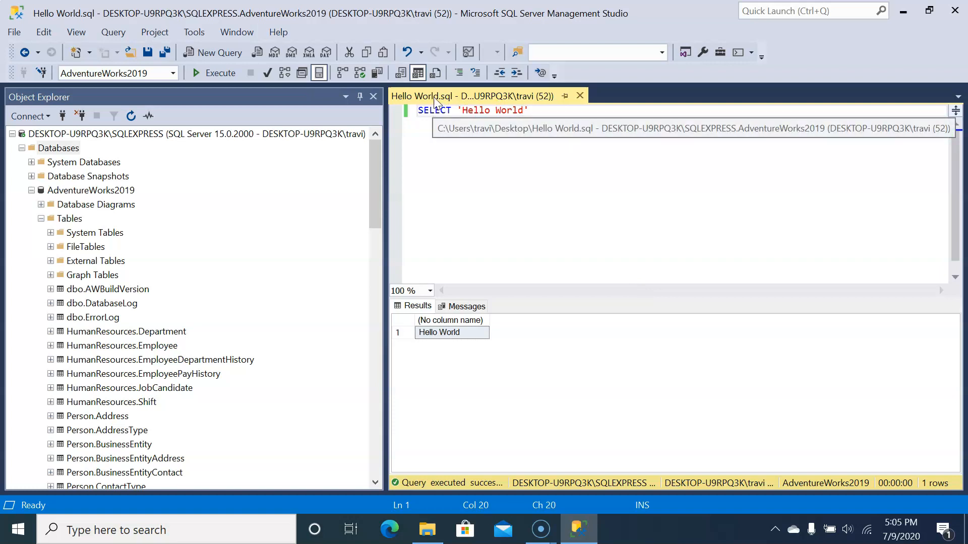
pyautogui.moveTo(608, 107)
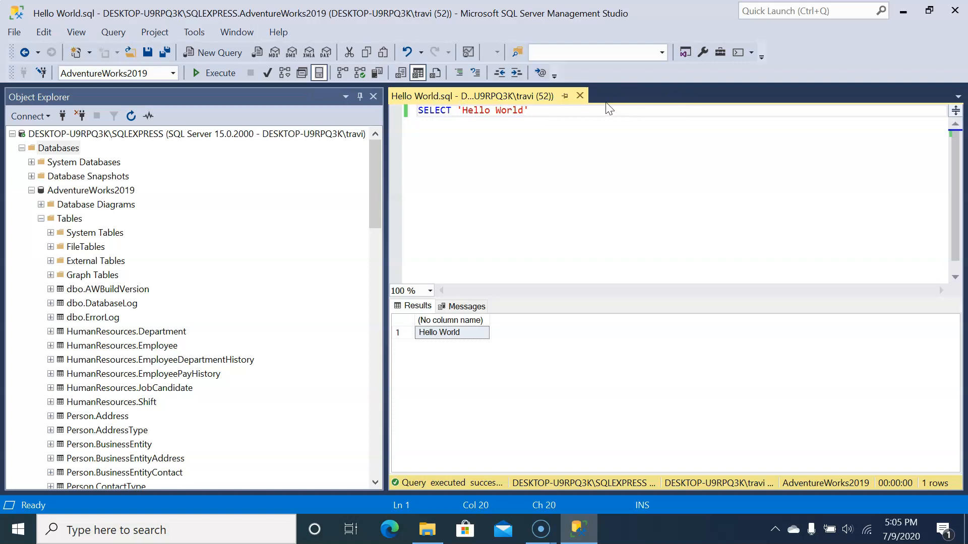
pyautogui.moveTo(580, 96)
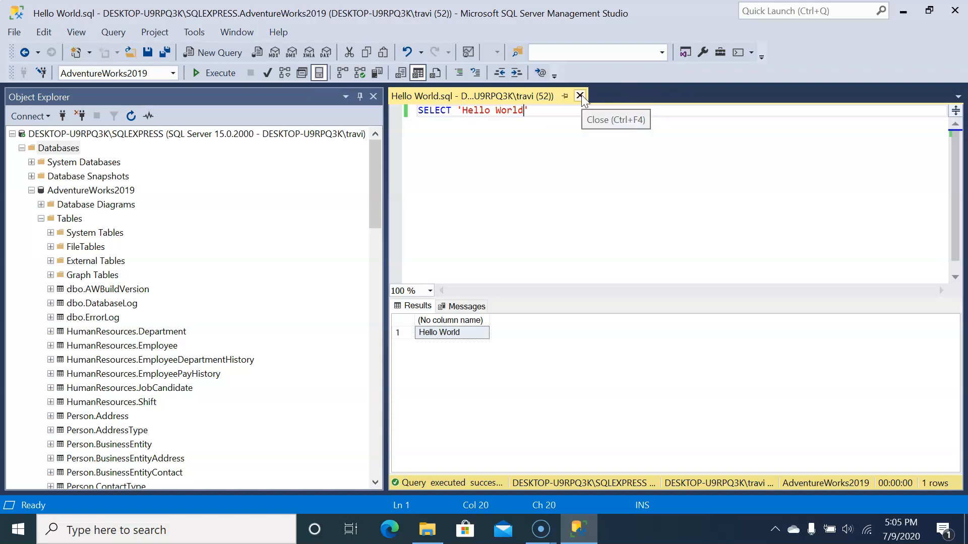
# Step: Close the Hello World.sql query tab
pyautogui.click(579, 96)
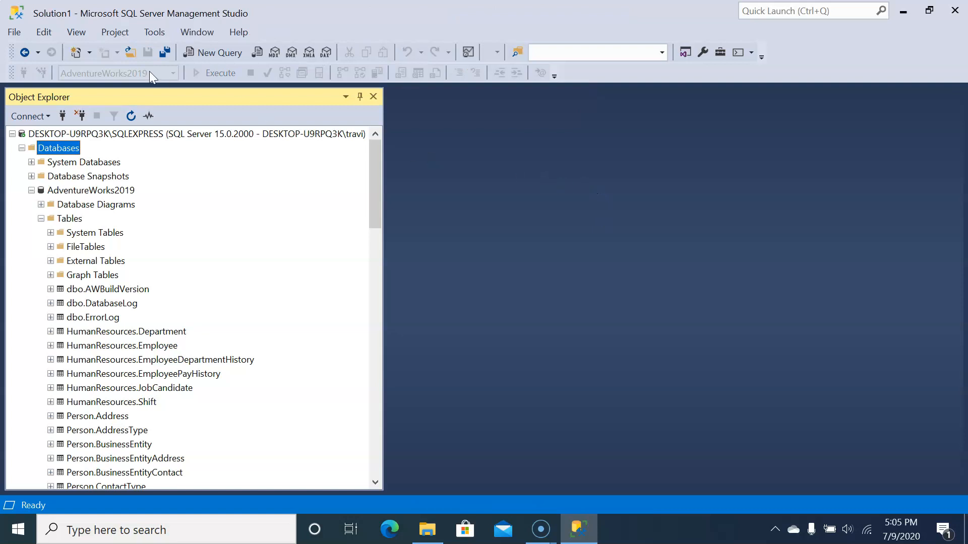
# Step: Open Hello World.sql from the Desktop via File > Open > File
pyautogui.click(14, 31)
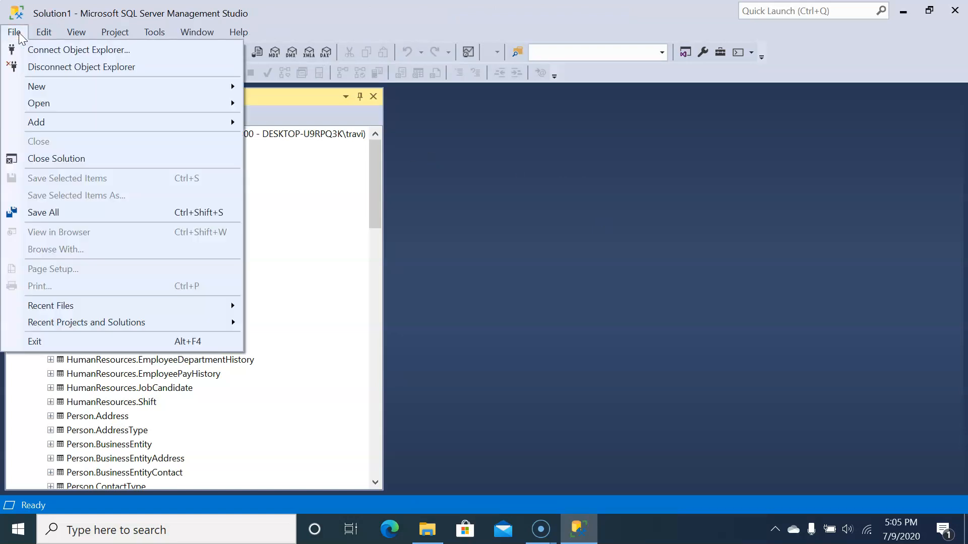
pyautogui.moveTo(39, 103)
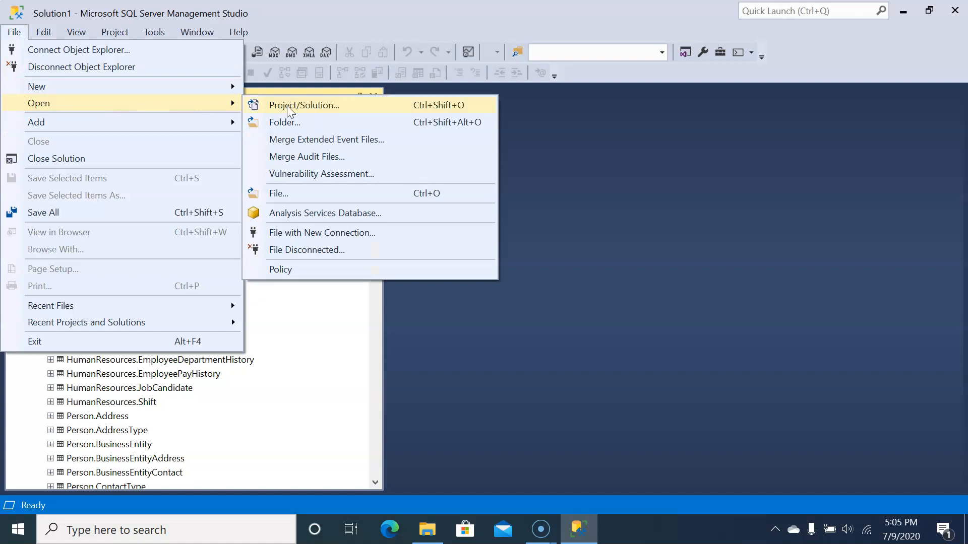
pyautogui.click(278, 193)
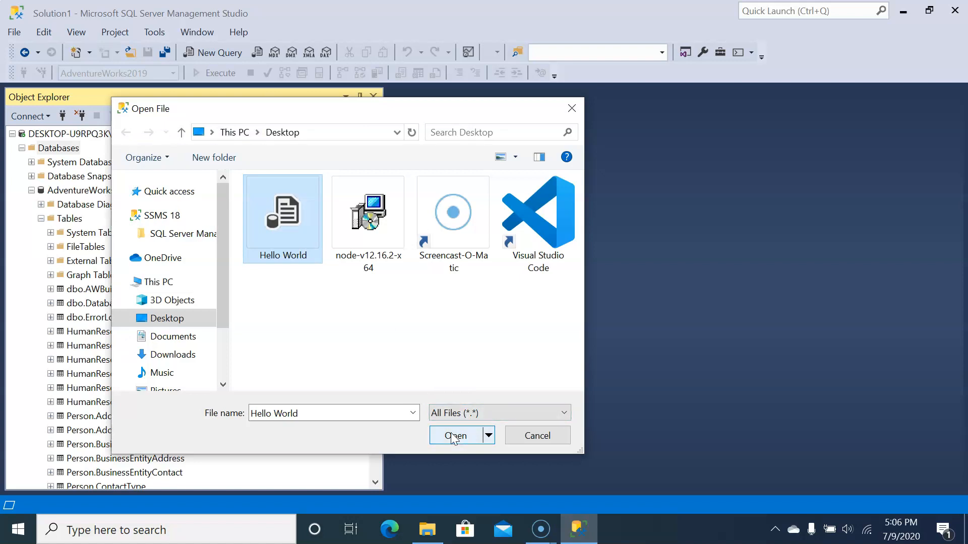
pyautogui.click(456, 435)
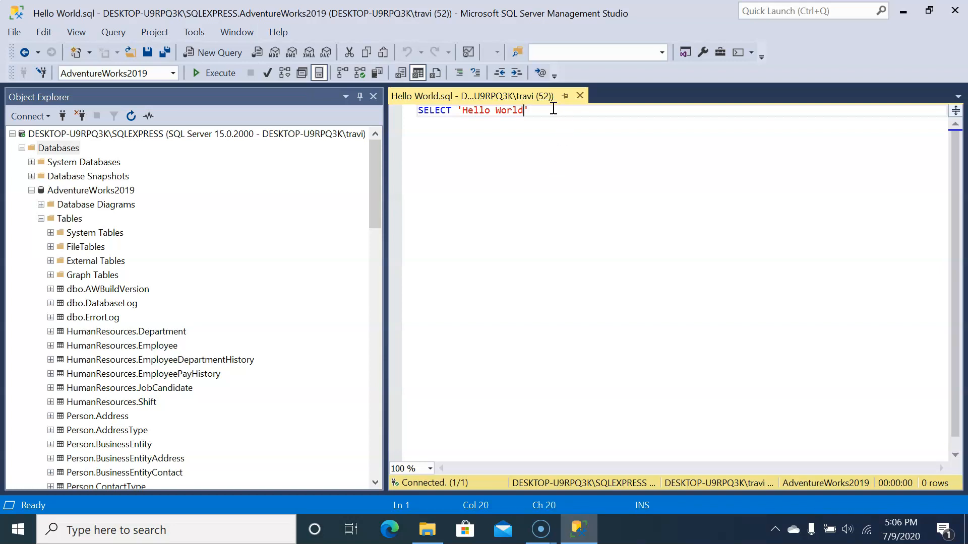
# Step: Add an exclamation mark so the query reads SELECT 'Hello World!'
pyautogui.write('!')
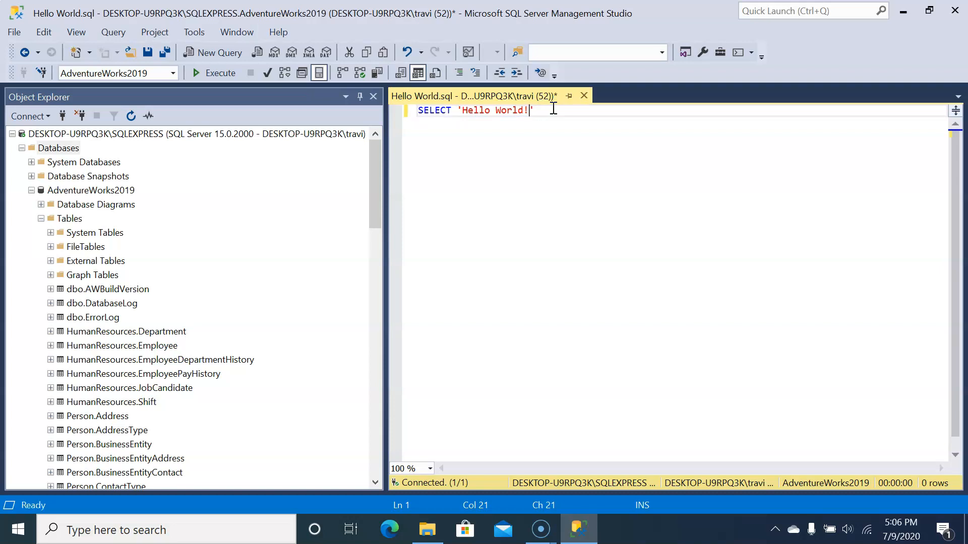
pyautogui.moveTo(148, 52)
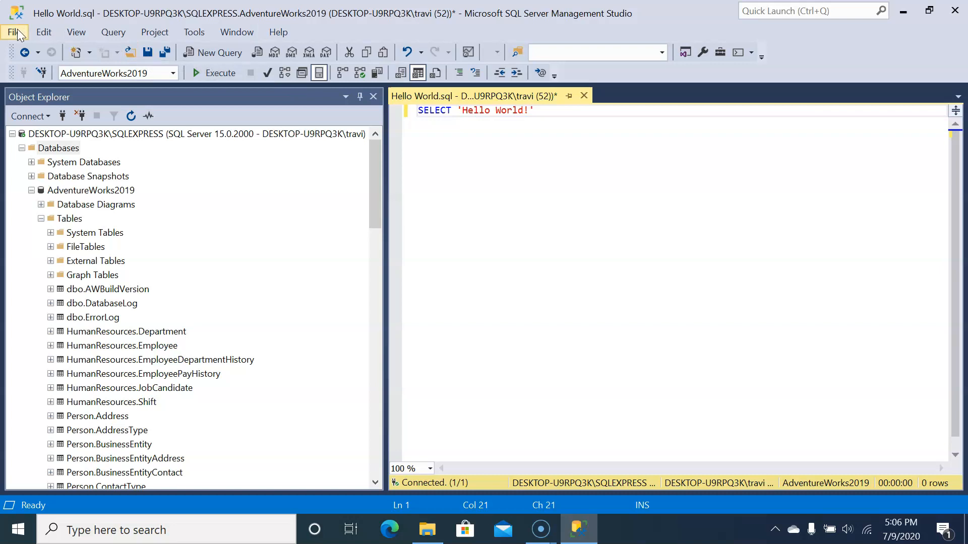
# Step: Save the edited Hello World.sql with Ctrl+S
pyautogui.click(14, 32)
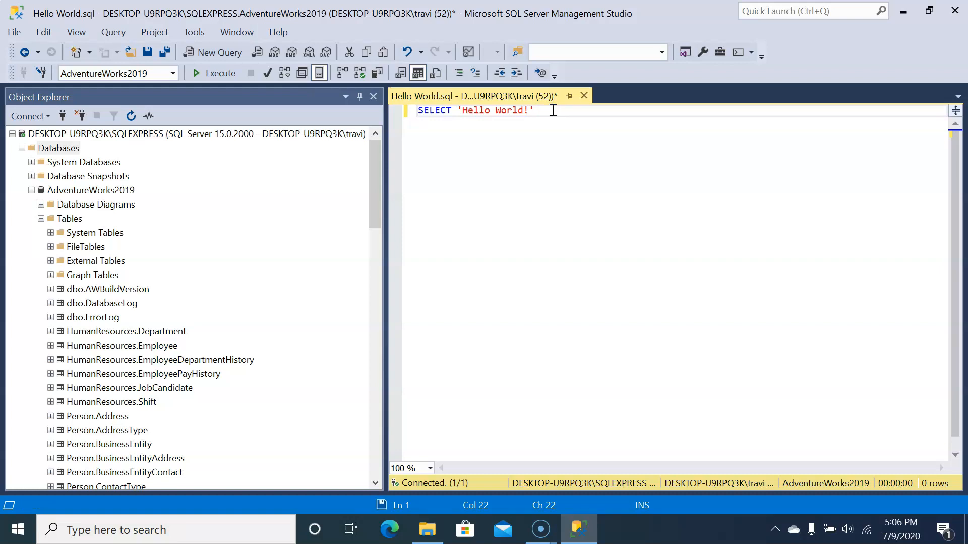
pyautogui.press('ctrl+s')
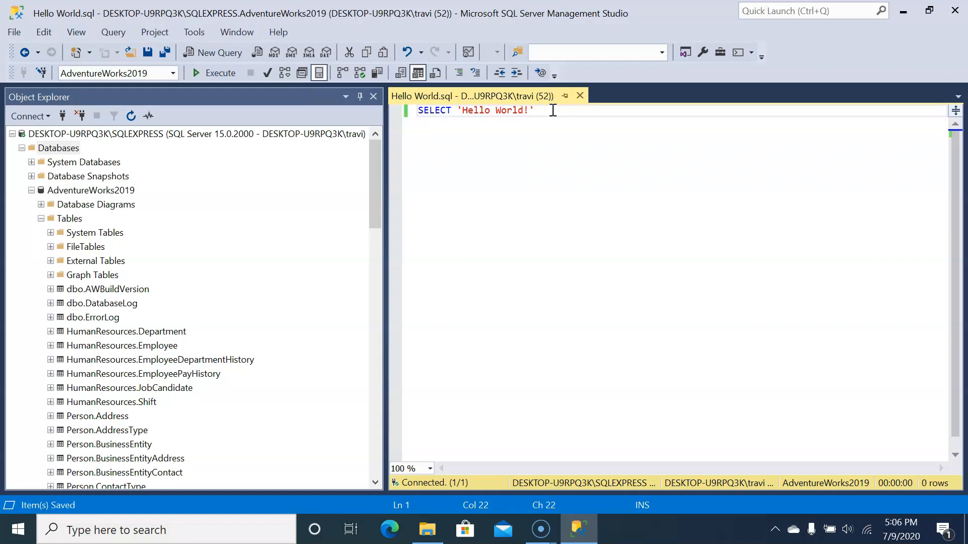